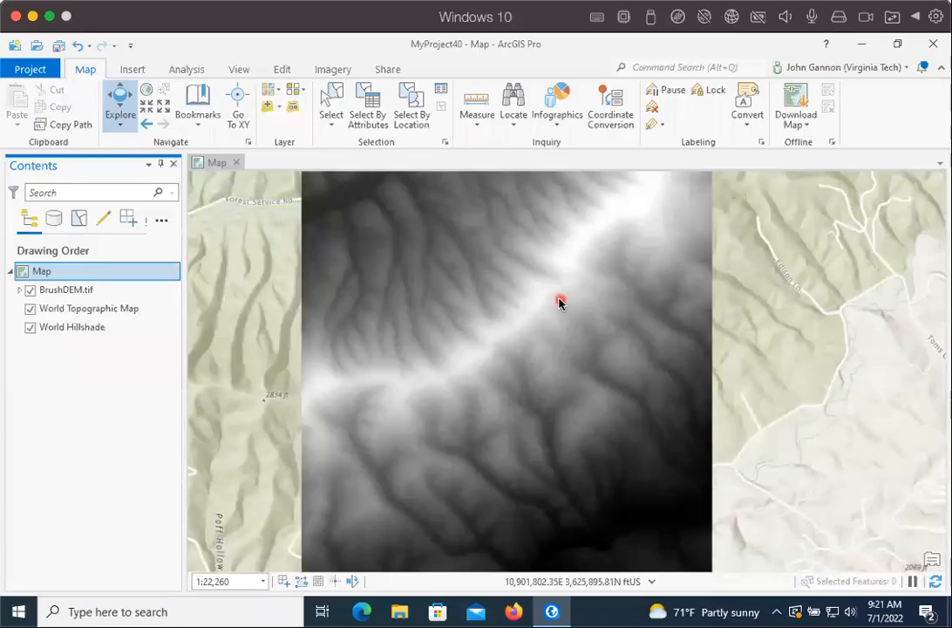
Pan and zoom the map to frame the BrushDEM elevation raster
left_click_drag(558, 304, 485, 342)
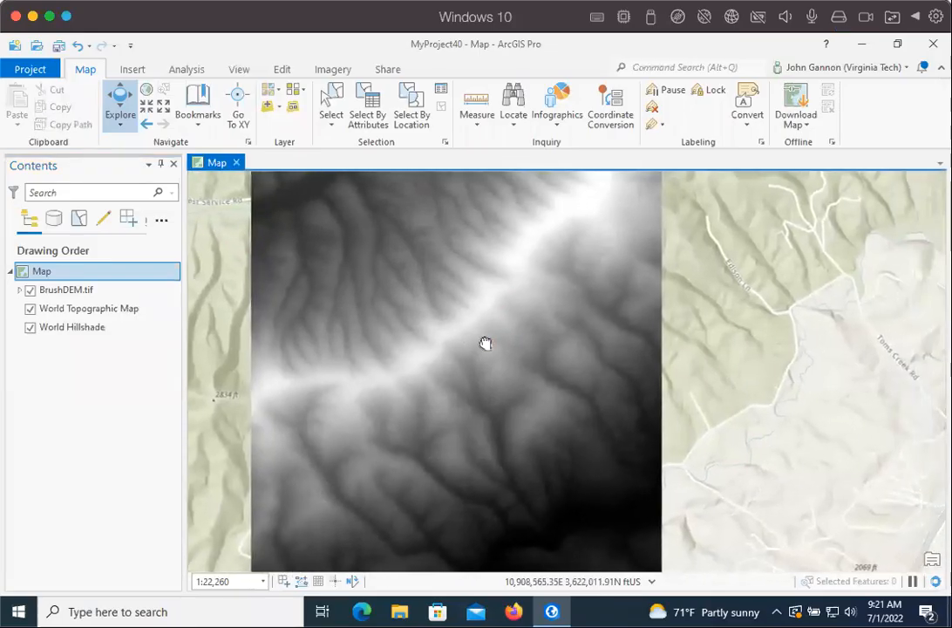
scroll("down", 3)
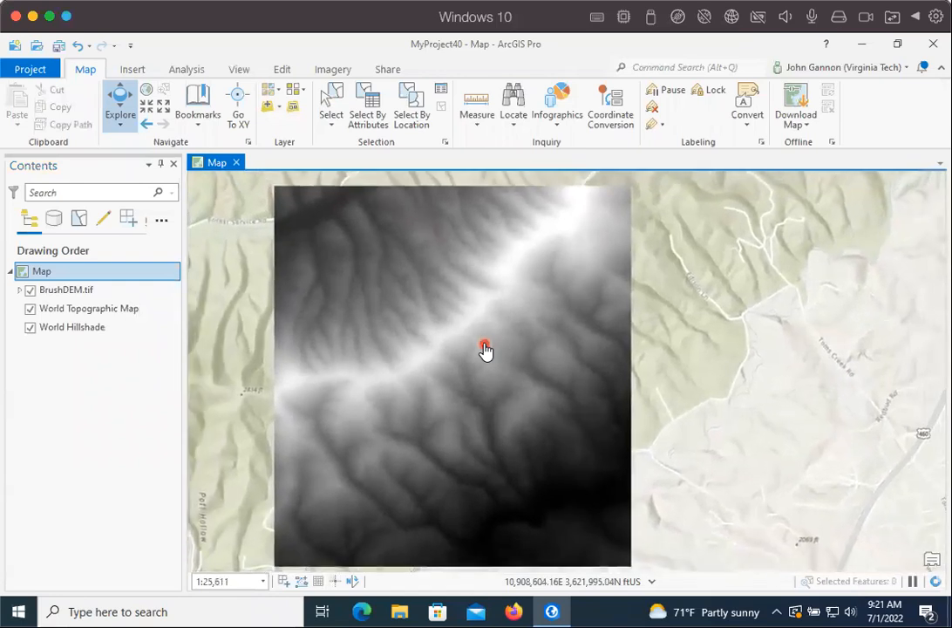
left_click_drag(487, 350, 510, 223)
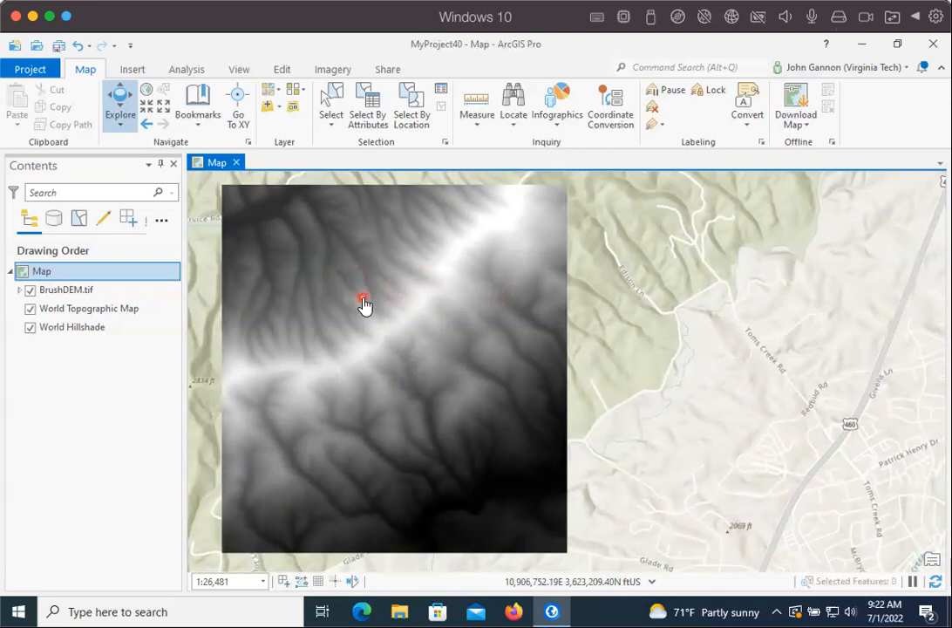
mouse_move(392, 295)
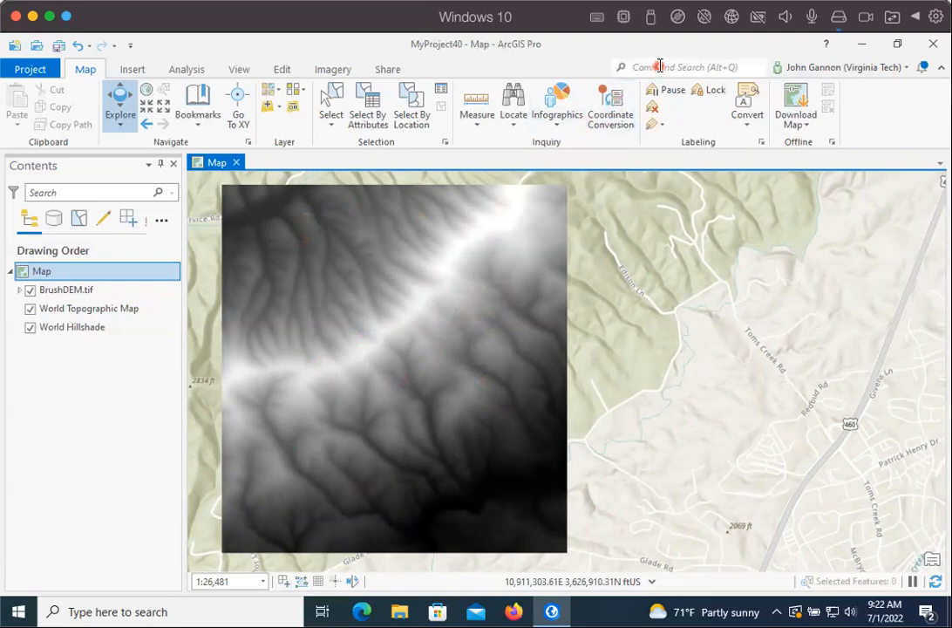
Search the commands for 'hillshade' to list the Hillshade geoprocessing tools
left_click(689, 66)
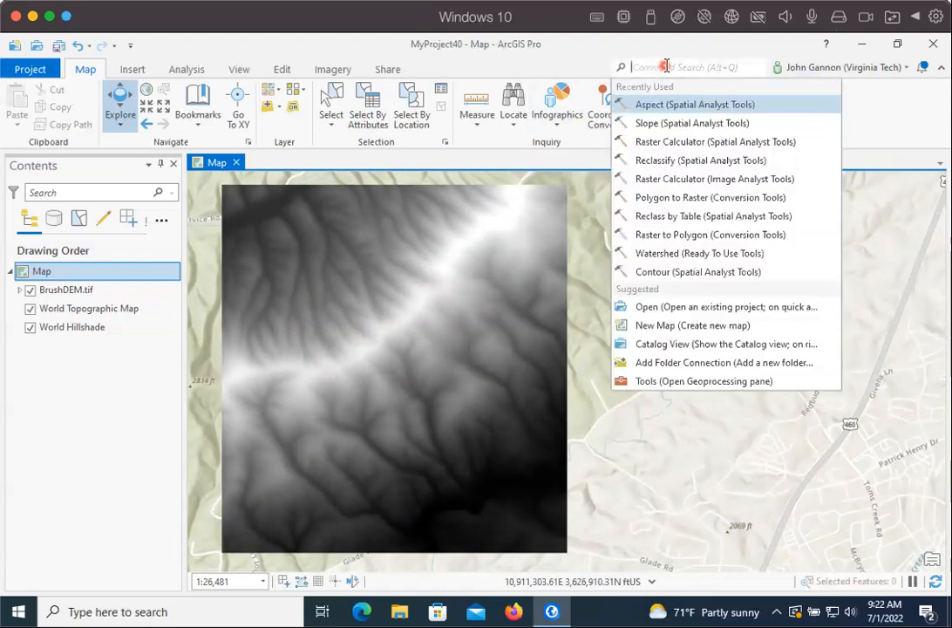
type("hillshade")
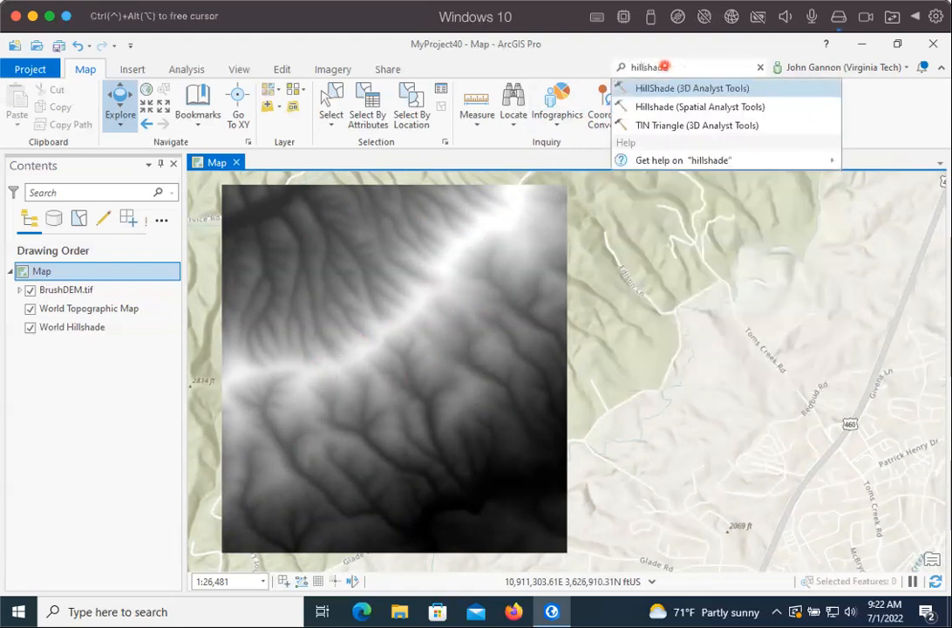
mouse_move(698, 106)
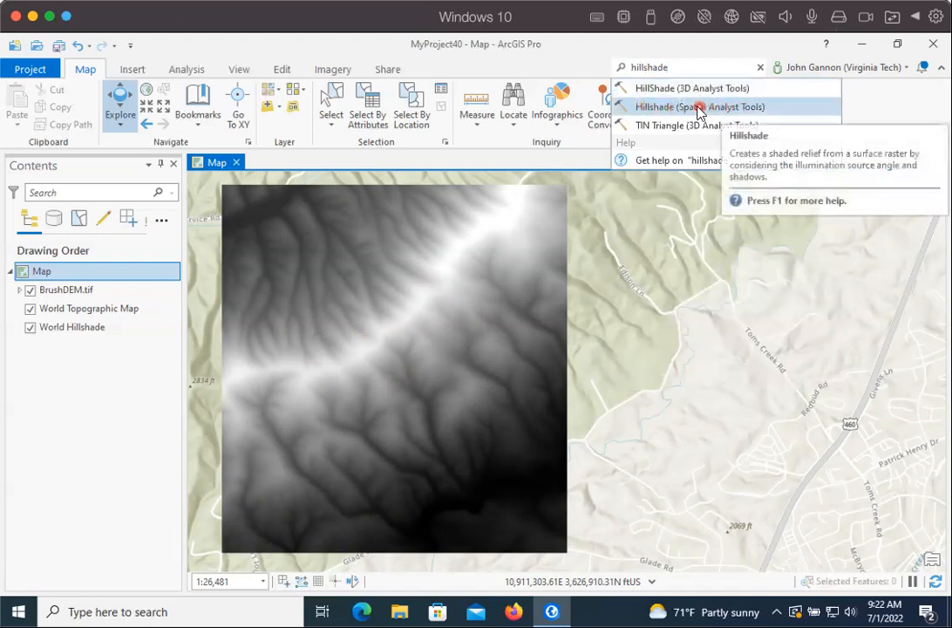
Load the Spatial Analyst Hillshade tool with BrushDEM.tif input, HillSha_Brus1 output, azimuth 315, altitude 45
left_click(701, 106)
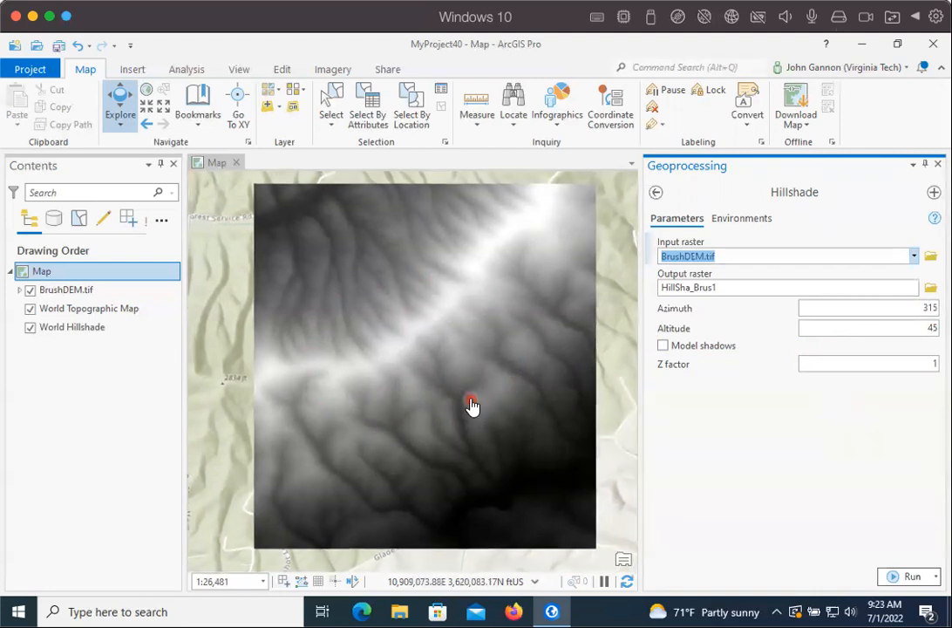
scroll("down", 3)
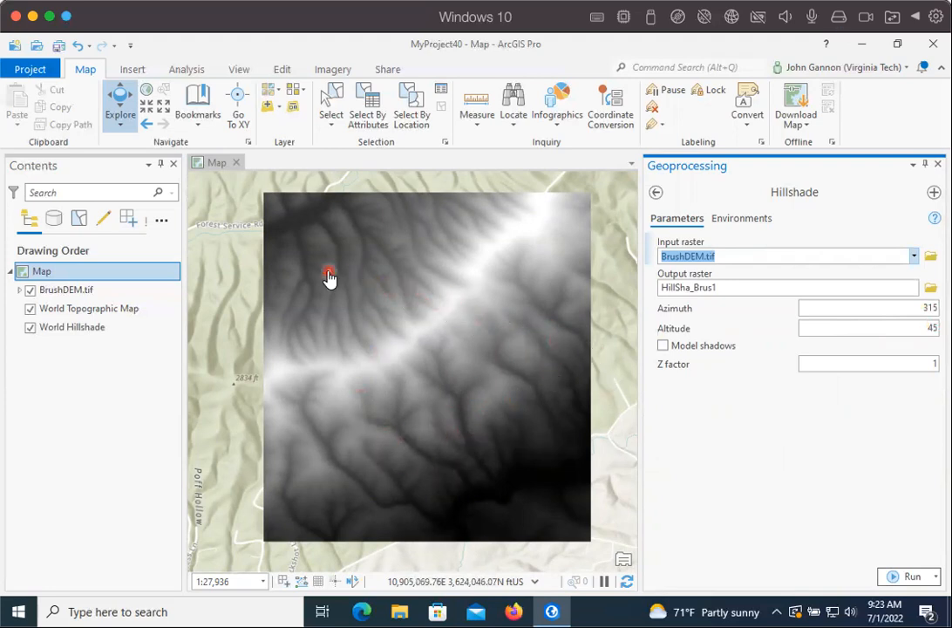
mouse_move(596, 311)
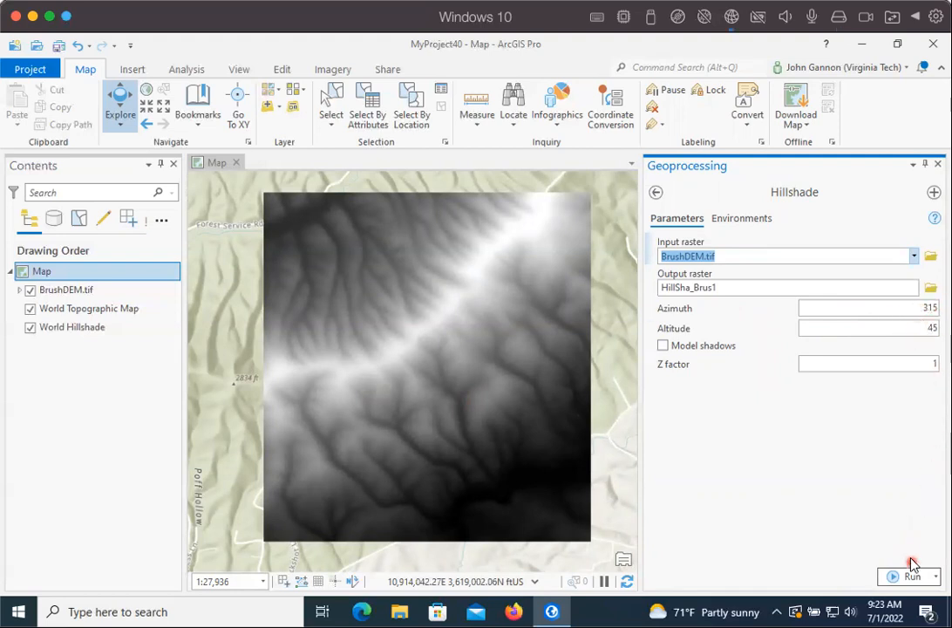
Run Hillshade to create HillSha_Brus1 and add the shaded-relief layer to the map
left_click(912, 576)
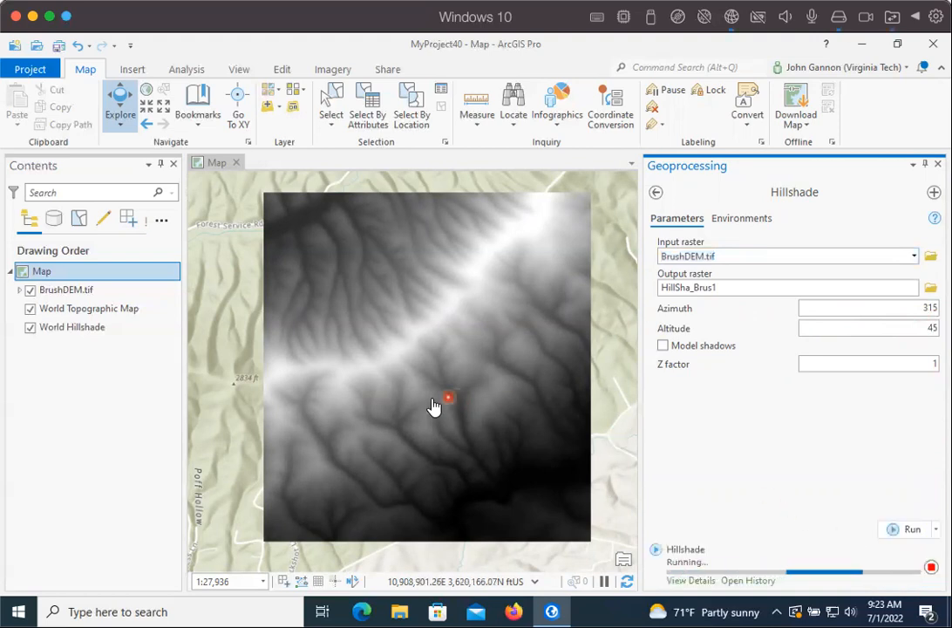
mouse_move(265, 369)
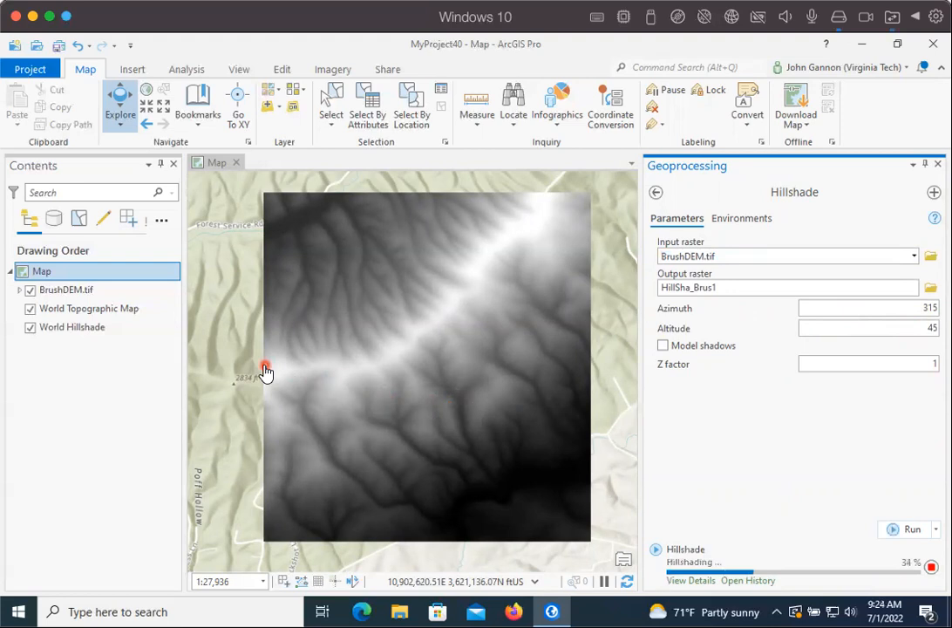
mouse_move(425, 359)
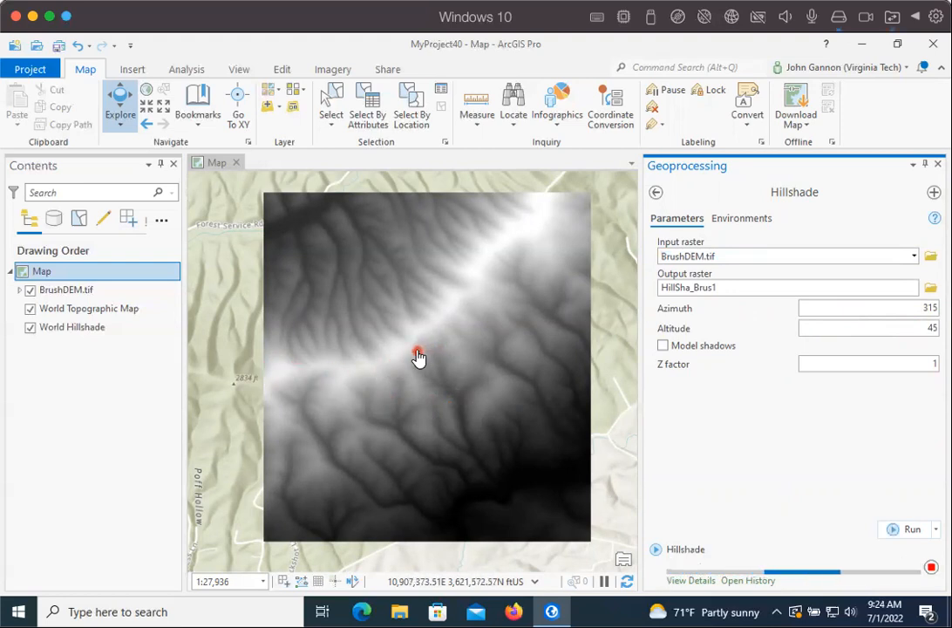
left_click(912, 530)
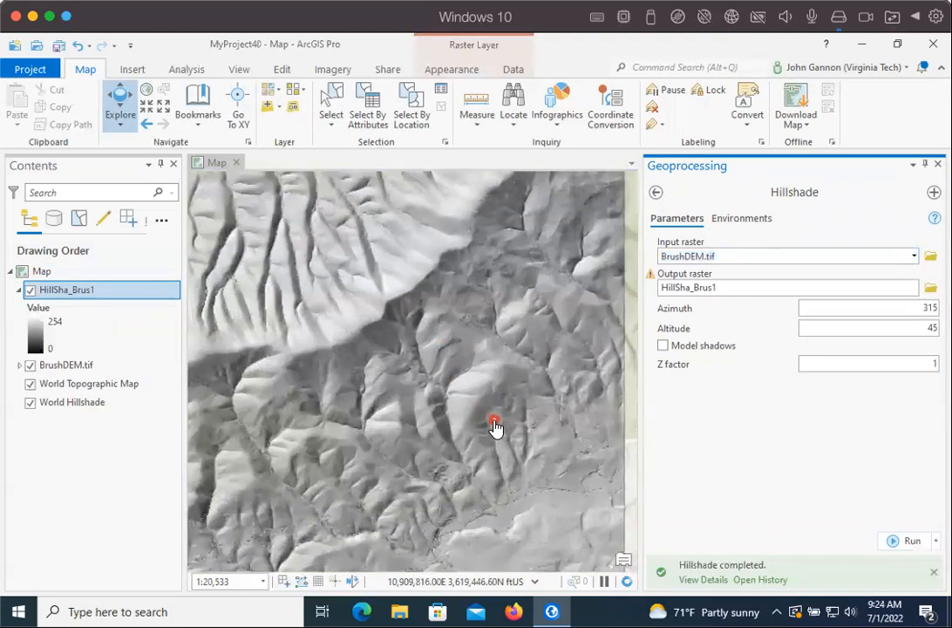
left_click(28, 289)
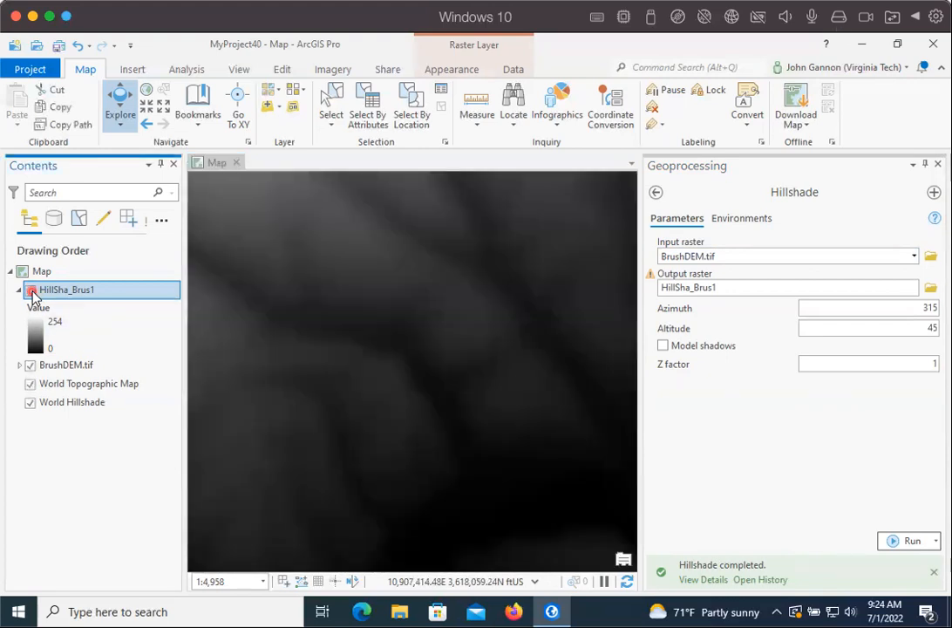
left_click(31, 290)
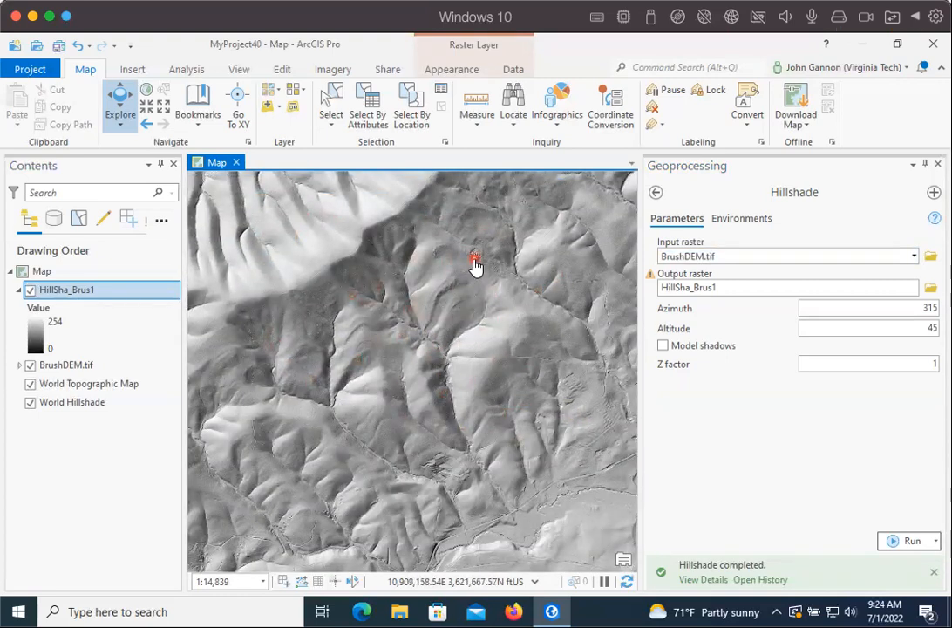
left_click_drag(474, 266, 520, 440)
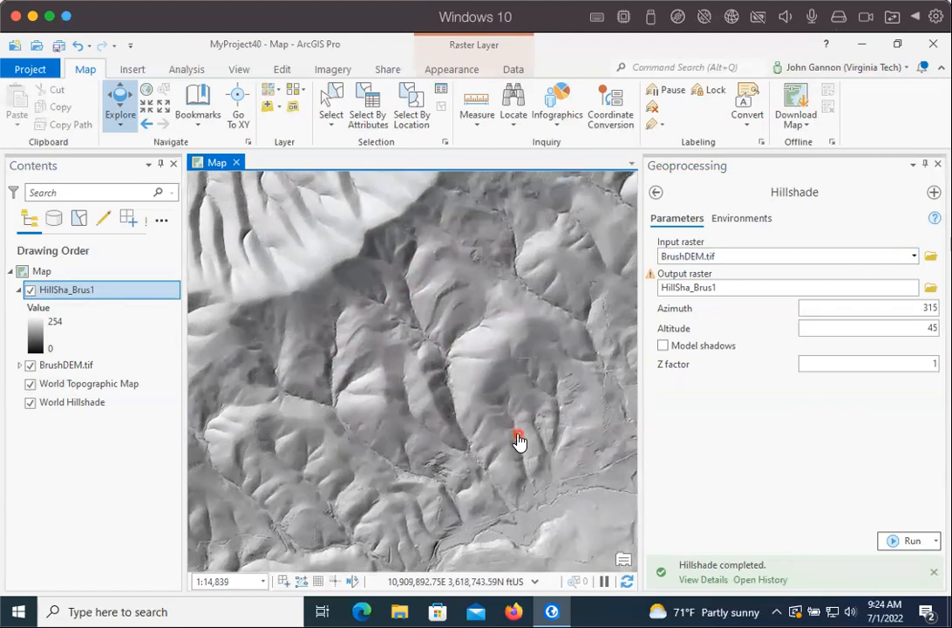
scroll("down", 3)
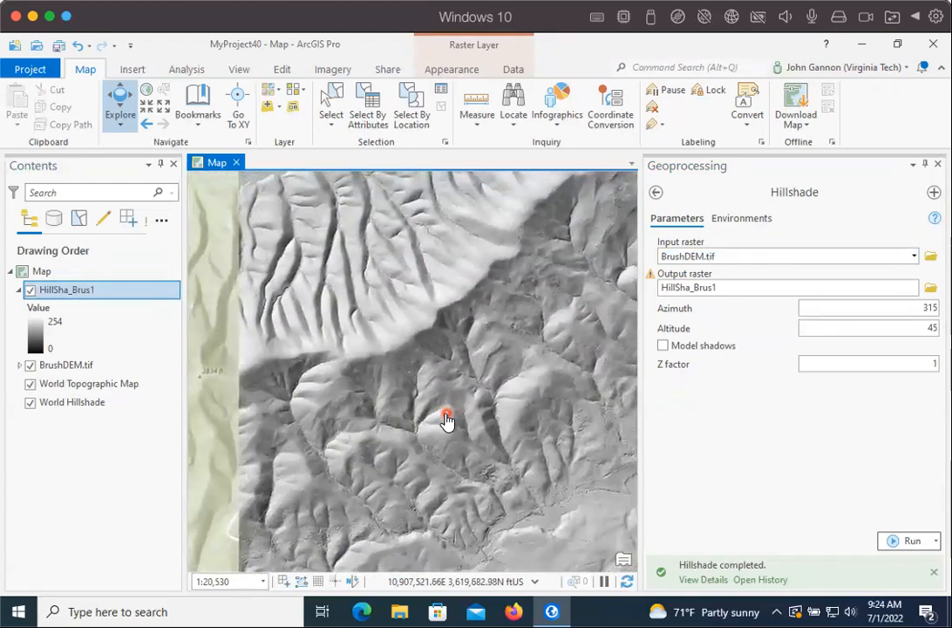
scroll("down", 3)
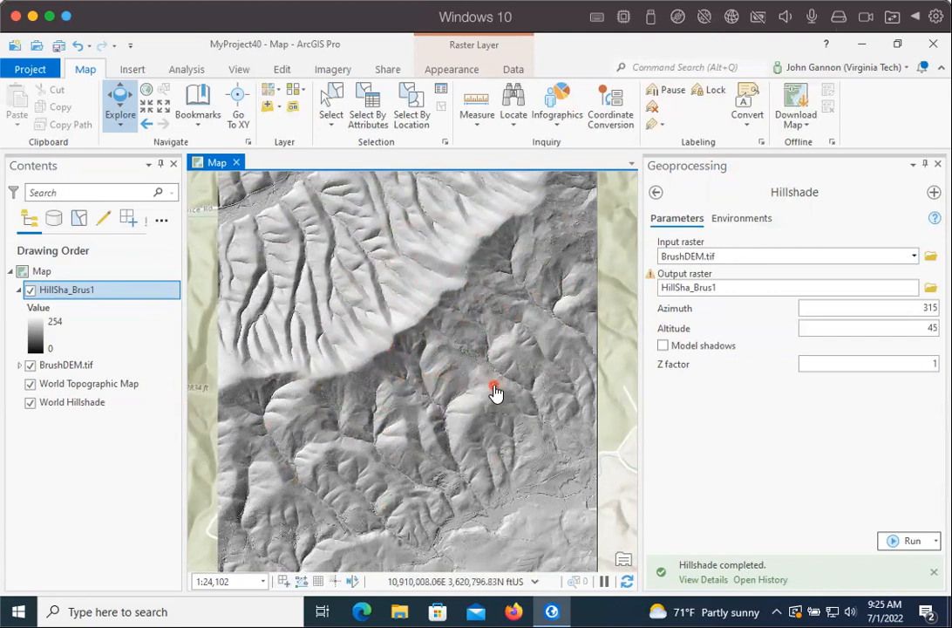
mouse_move(433, 338)
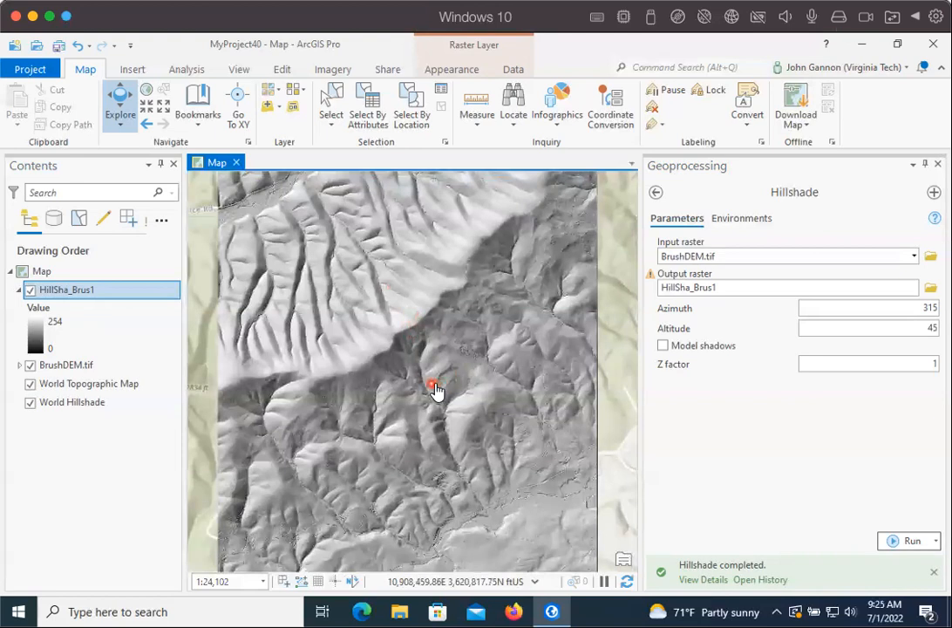
left_click_drag(436, 387, 377, 480)
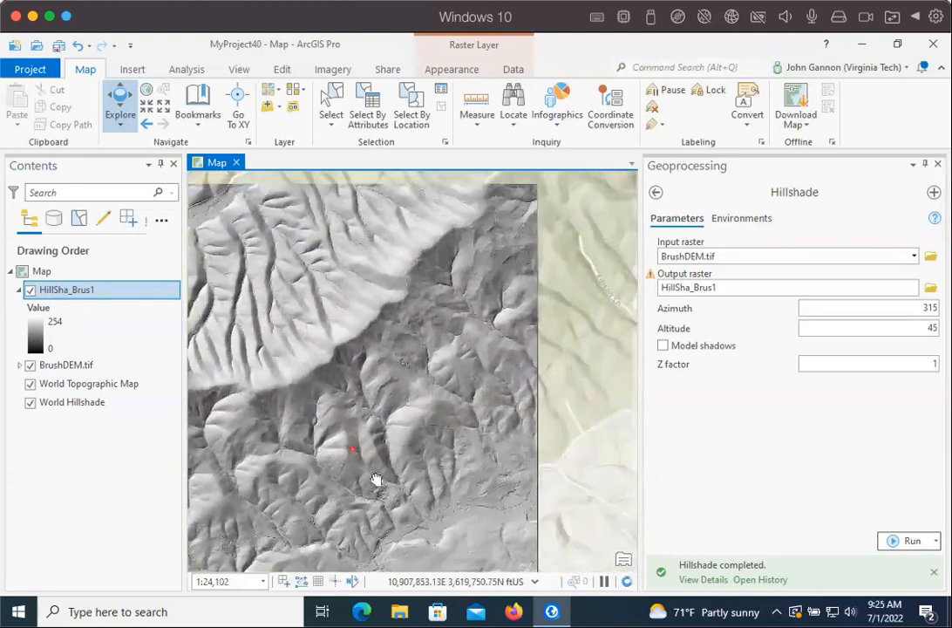